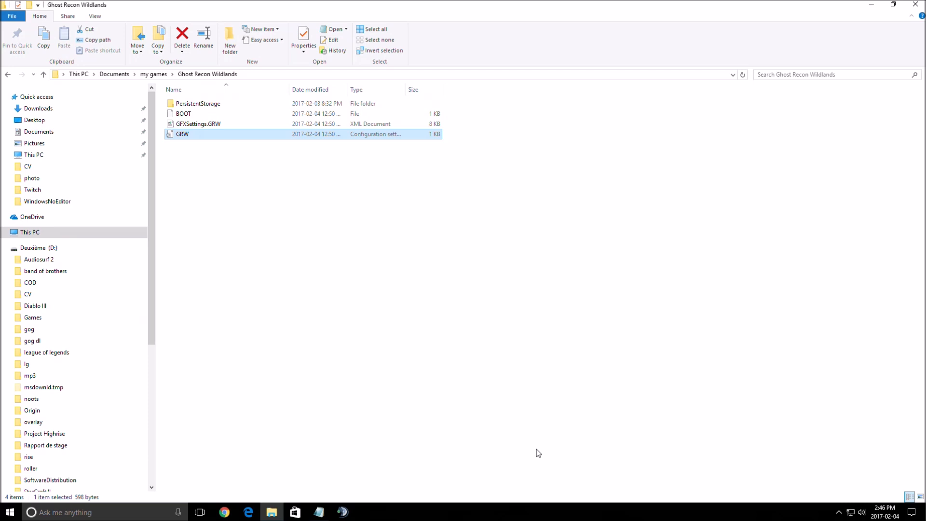
mouse_move(324, 341)
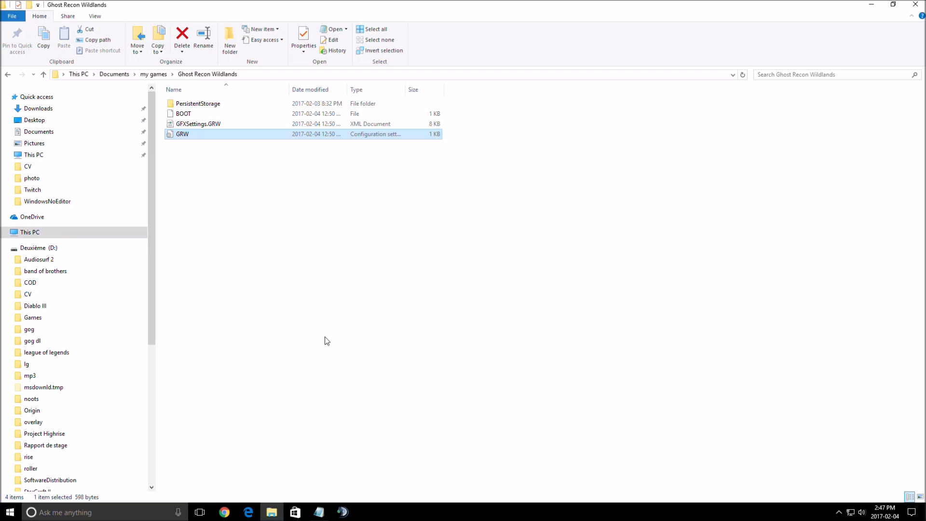
mouse_move(336, 327)
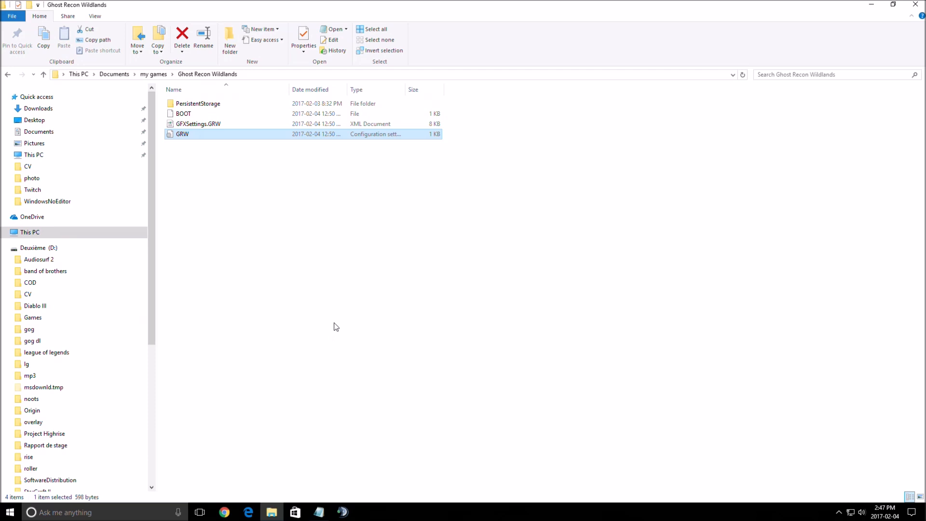
mouse_move(289, 225)
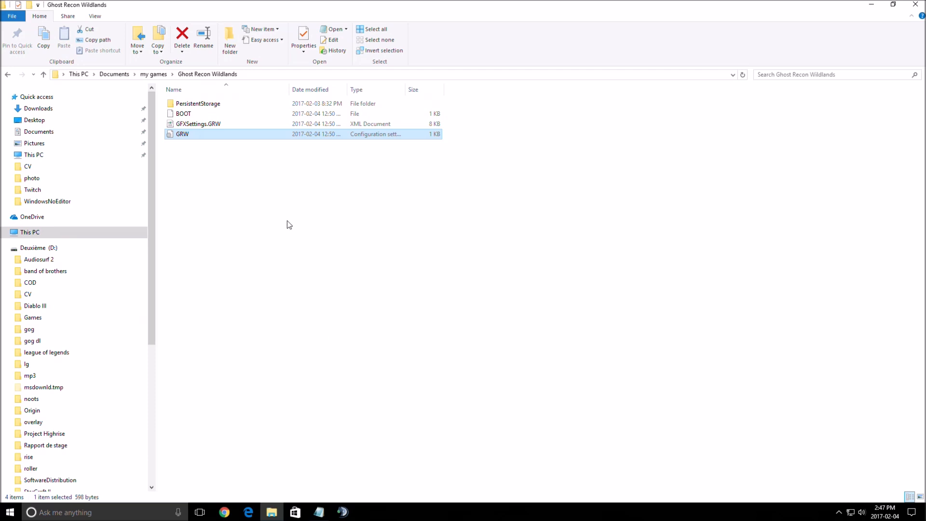
Open the GRW configuration file in Notepad and maximize its window.
double_click(183, 134)
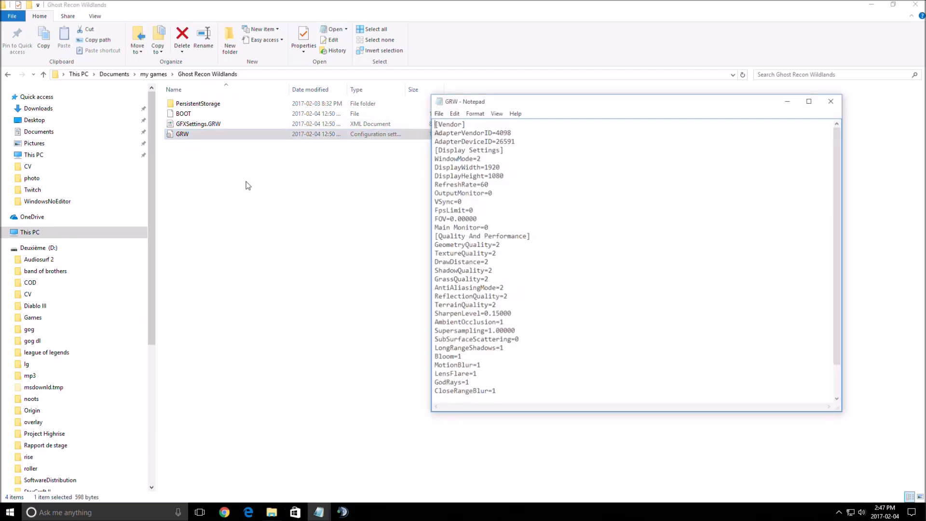
click(809, 102)
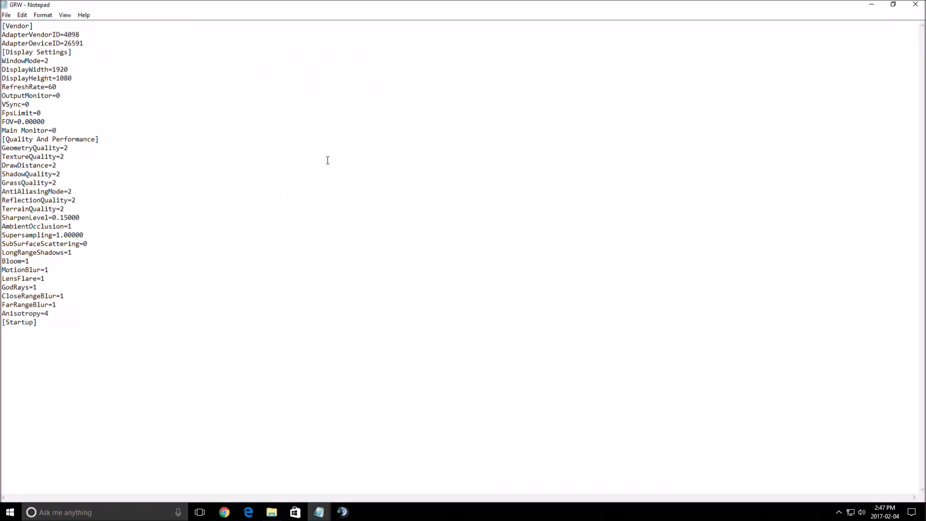
Review the OutputMonitor, FpsLimit, DrawDistance and ShadowQuality lines without changing them.
click(59, 173)
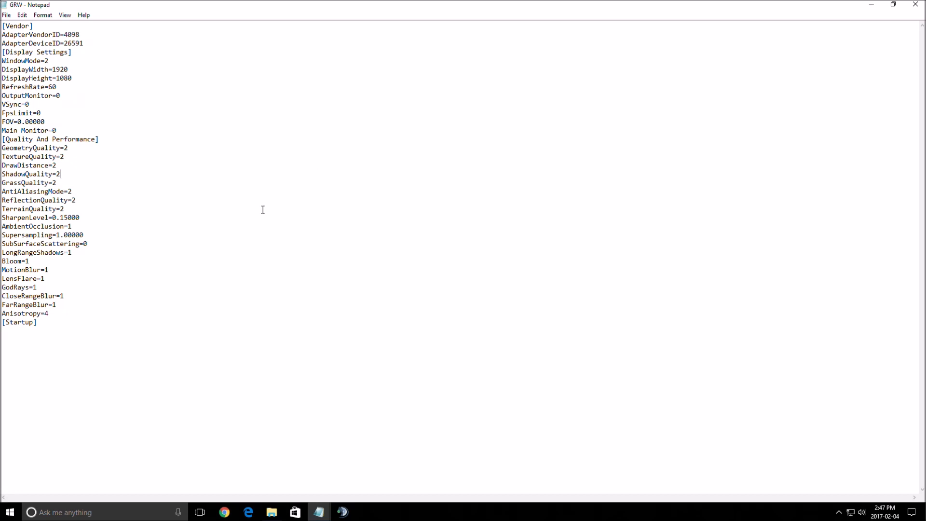
mouse_move(257, 216)
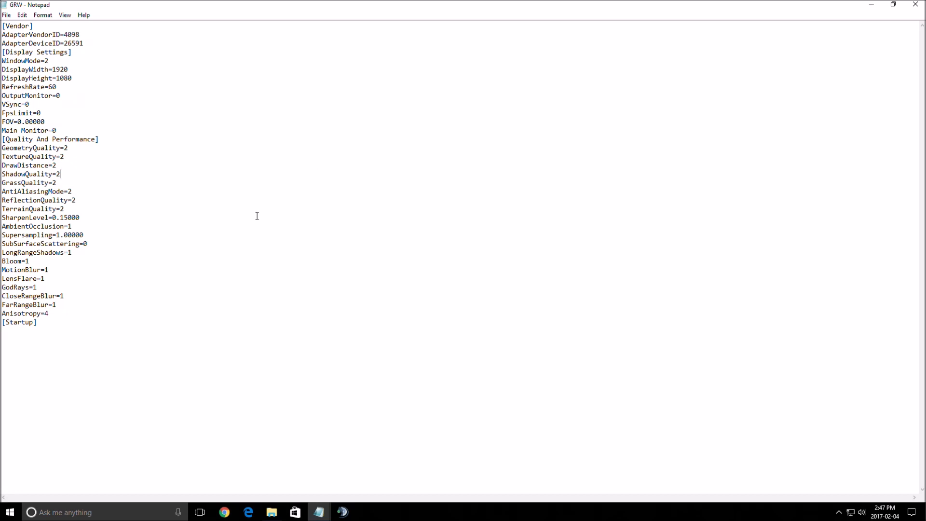
mouse_move(498, 223)
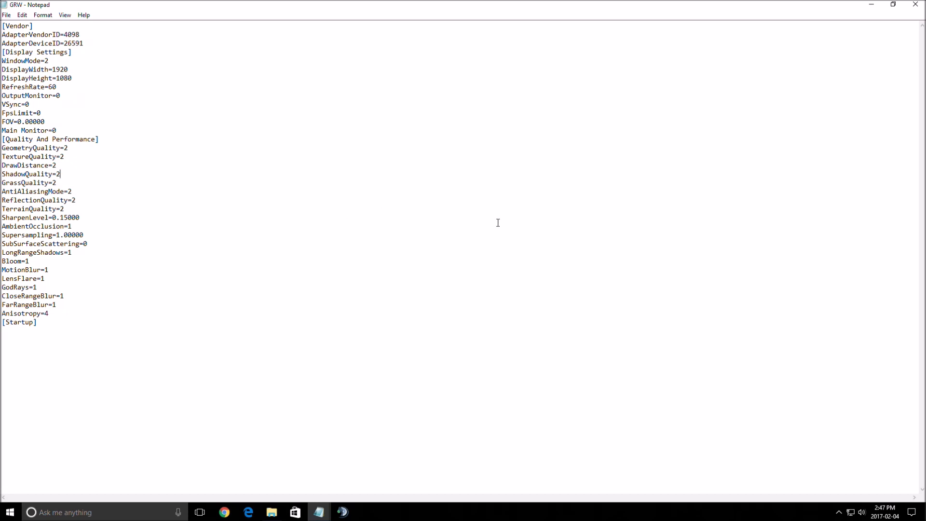
mouse_move(152, 120)
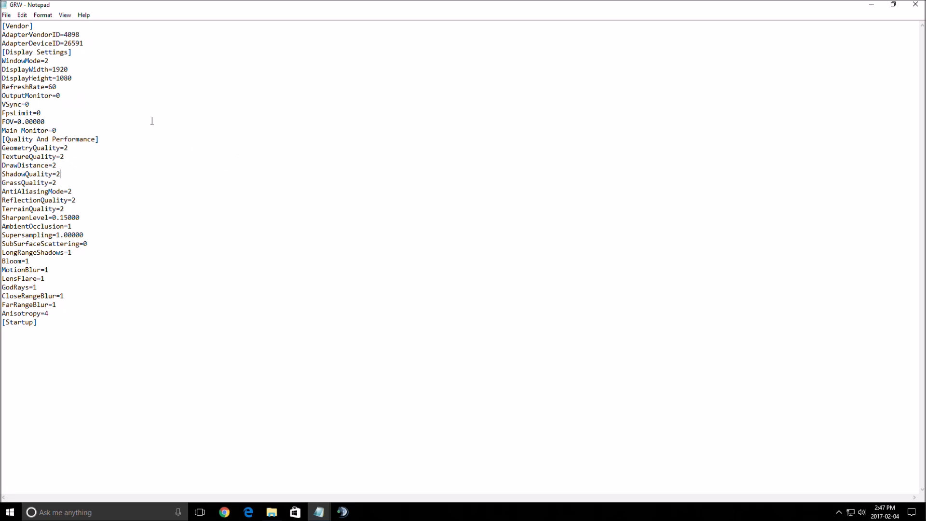
mouse_move(429, 238)
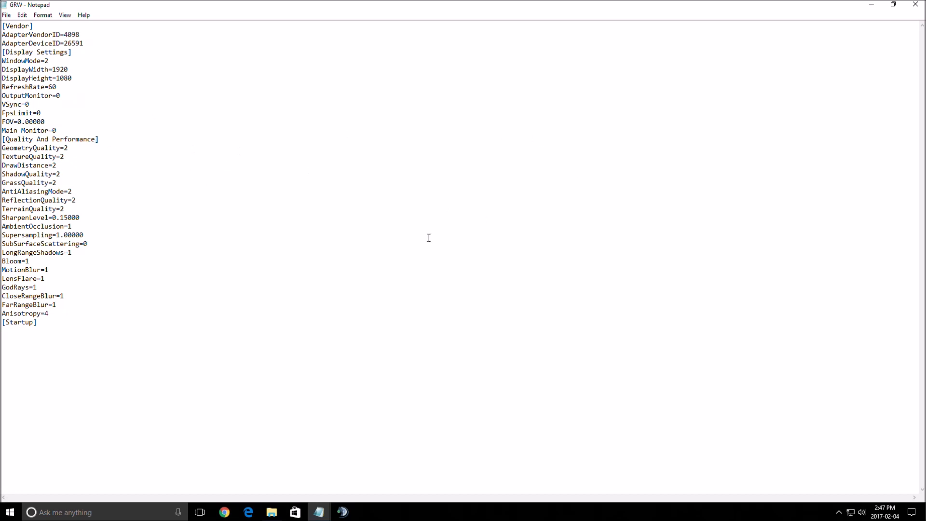
mouse_move(197, 143)
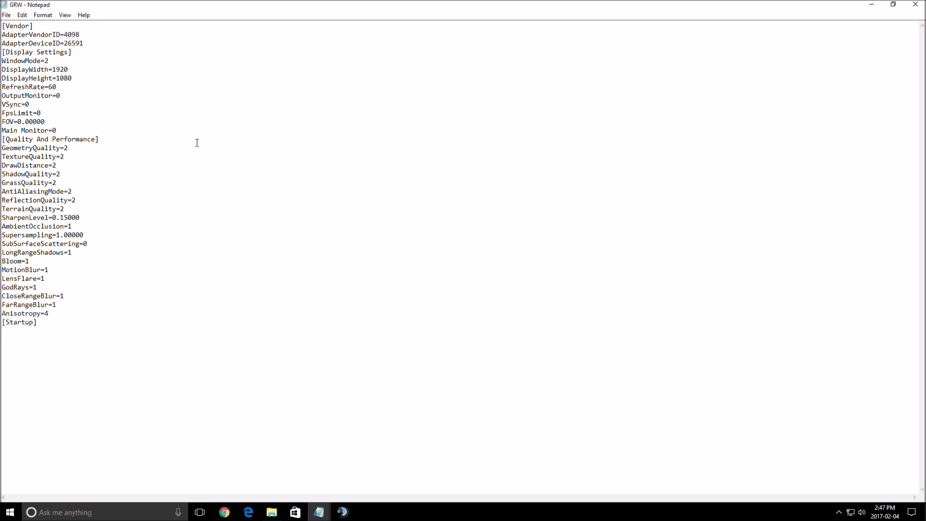
click(59, 96)
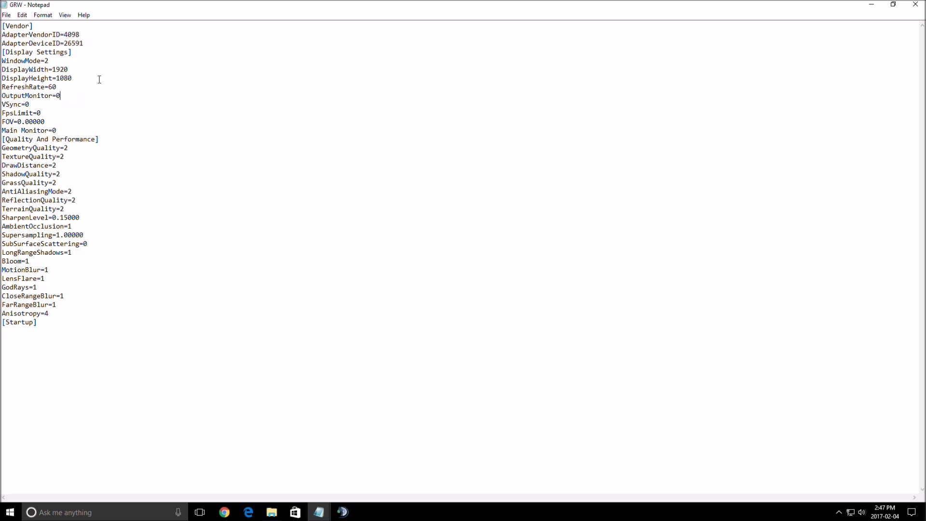
mouse_move(73, 147)
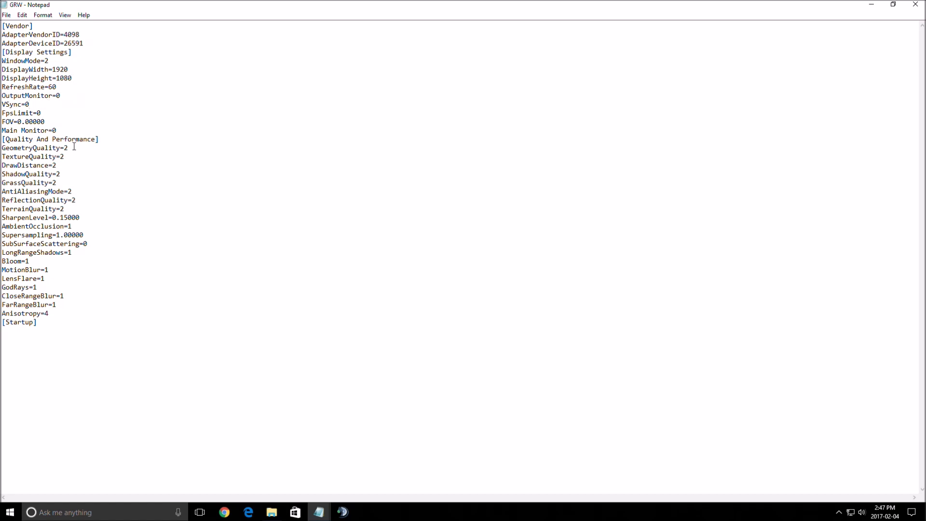
click(42, 113)
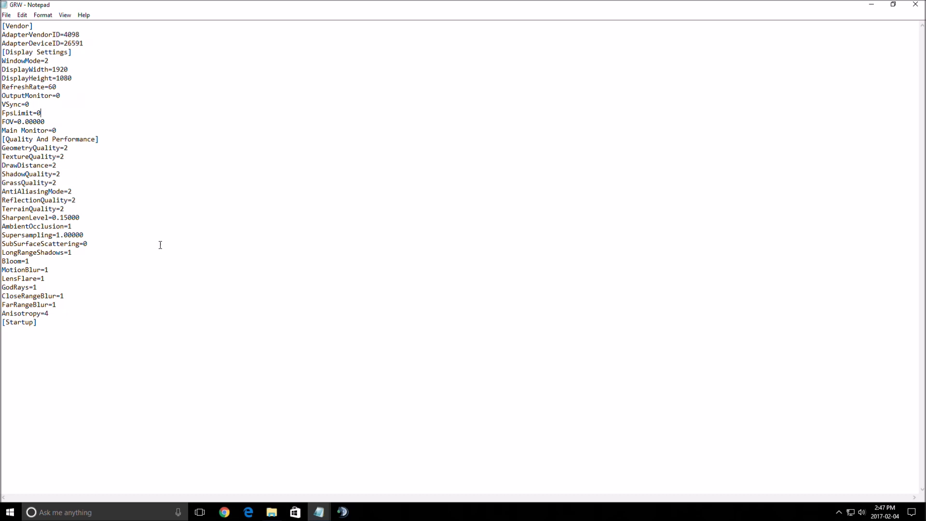
click(66, 156)
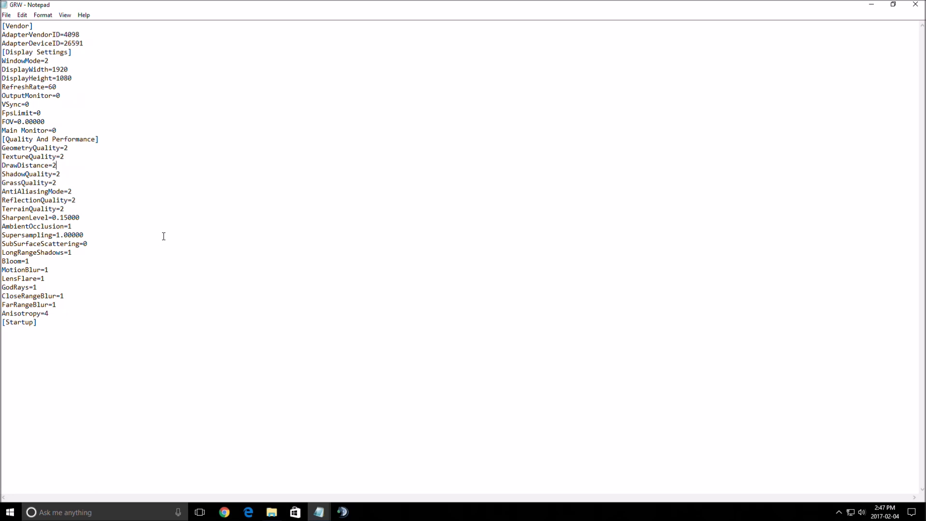
mouse_move(175, 231)
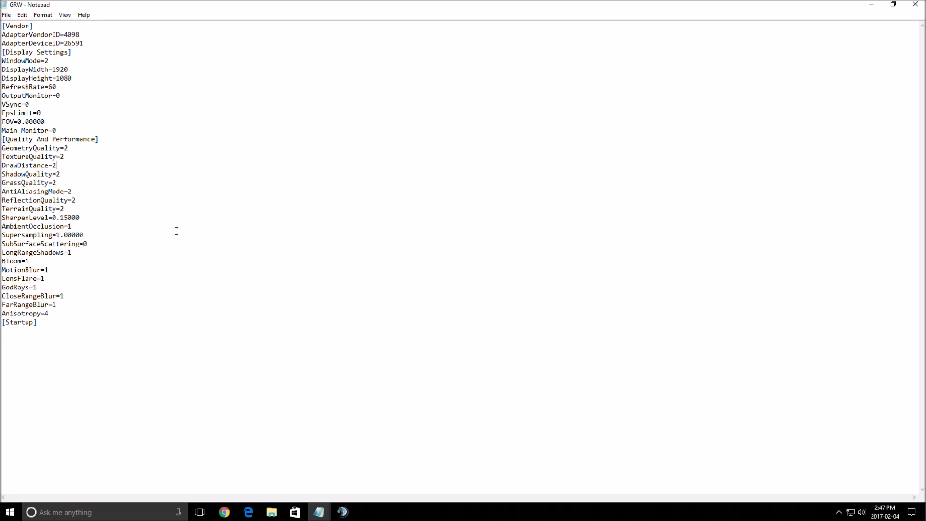
mouse_move(138, 198)
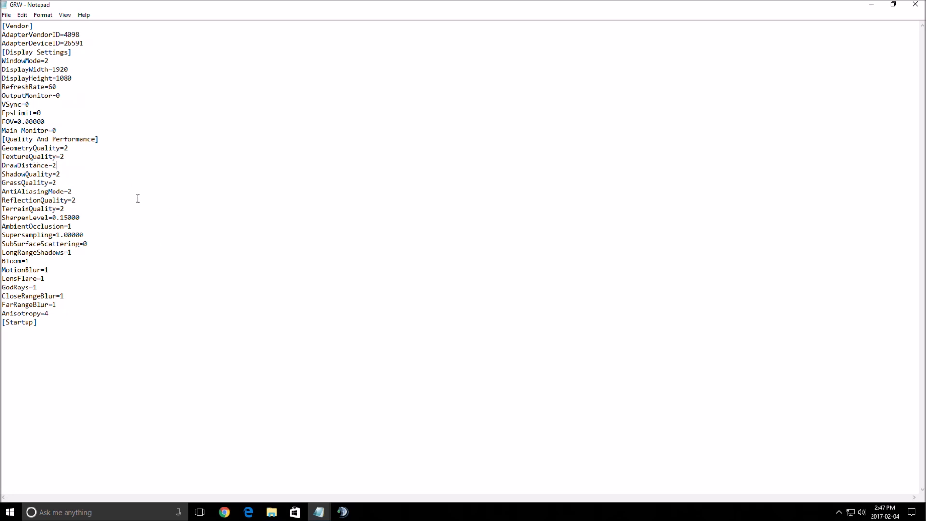
mouse_move(159, 221)
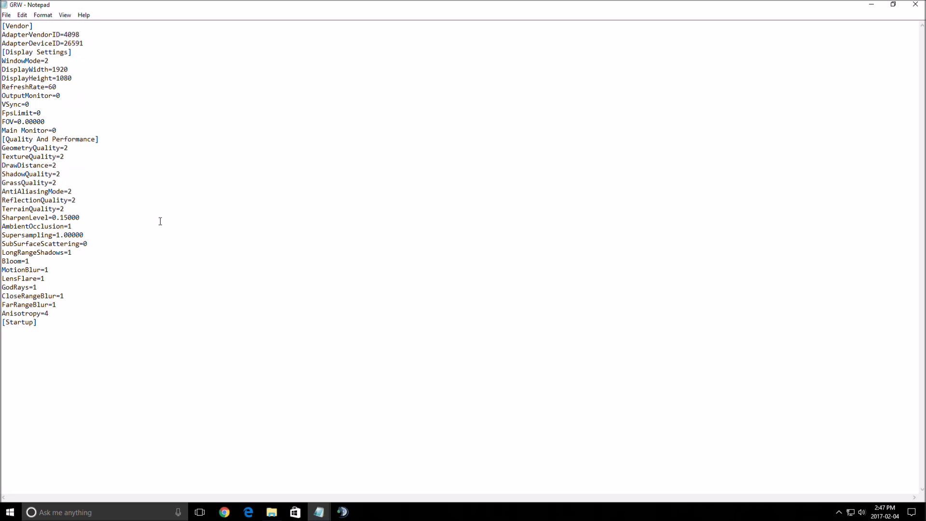
mouse_move(59, 191)
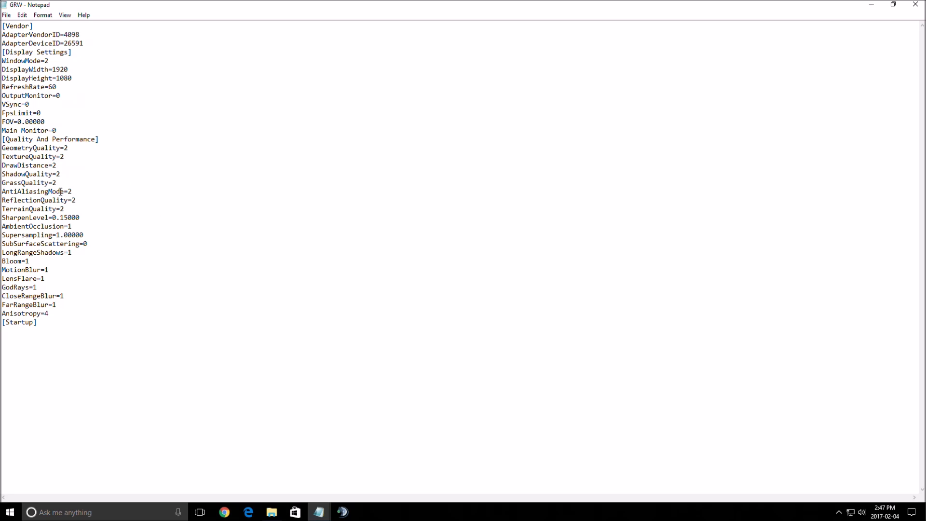
click(59, 174)
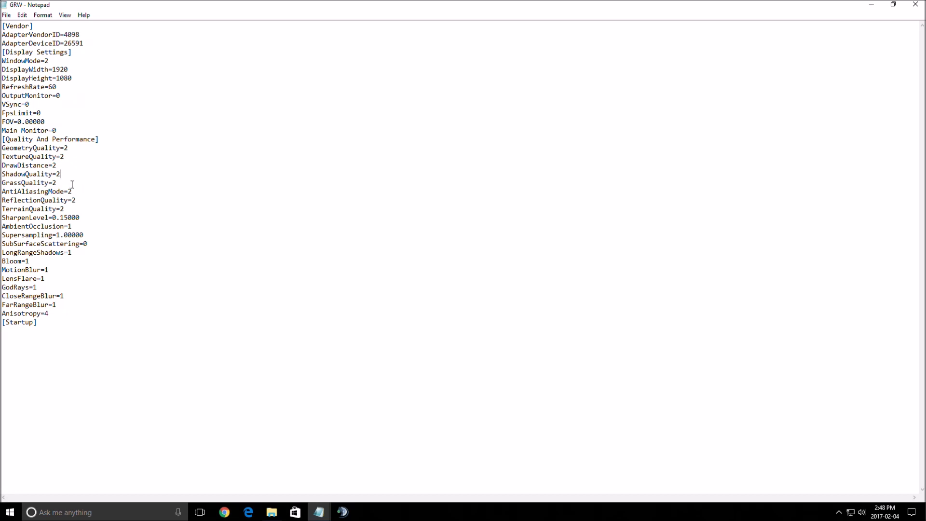
mouse_move(85, 190)
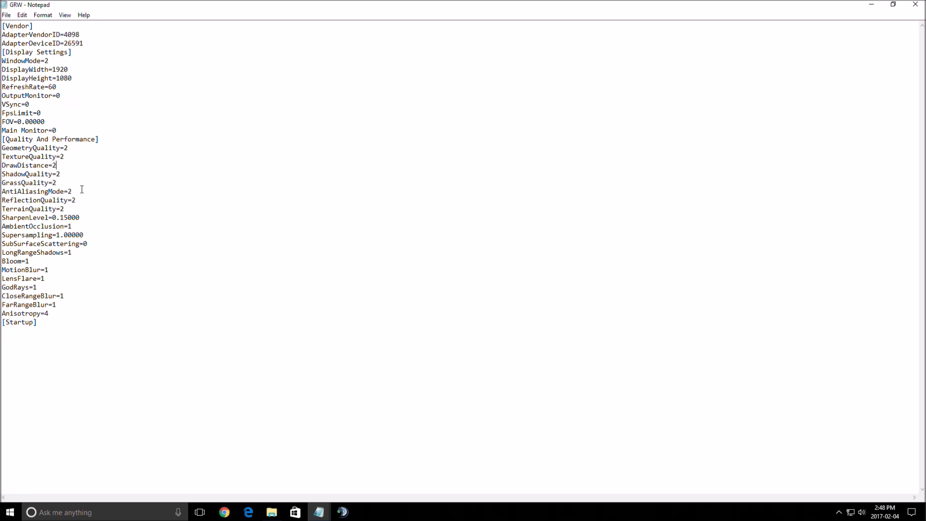
mouse_move(79, 194)
text(1)
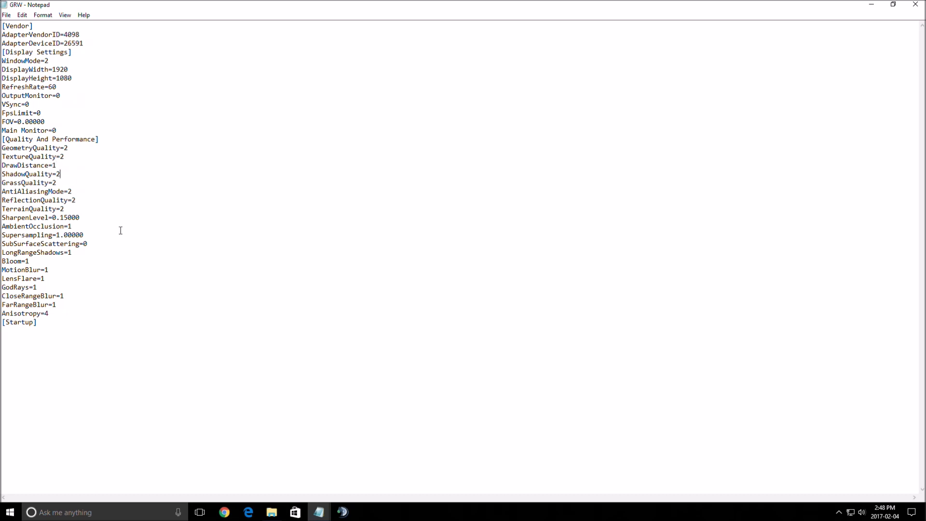
mouse_move(118, 219)
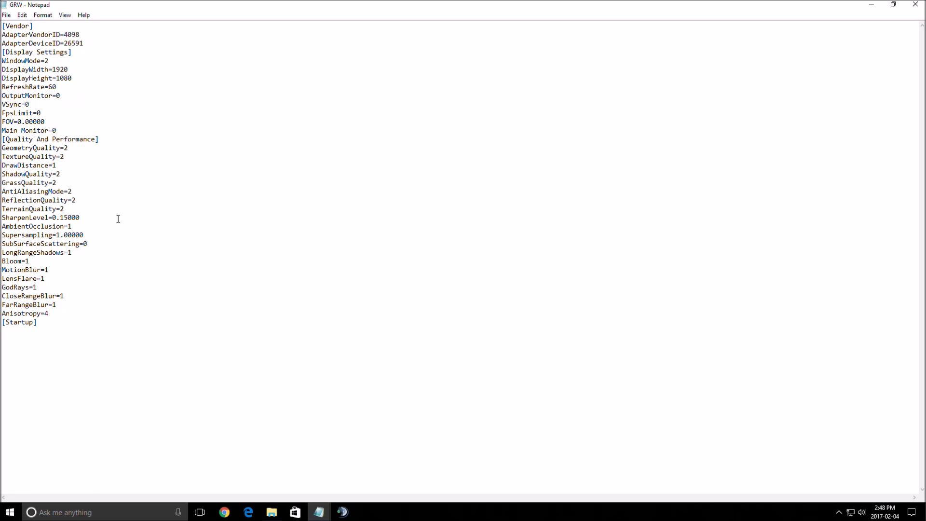
Set ShadowQuality to 0, with DrawDistance lowered to 1.
click(36, 174)
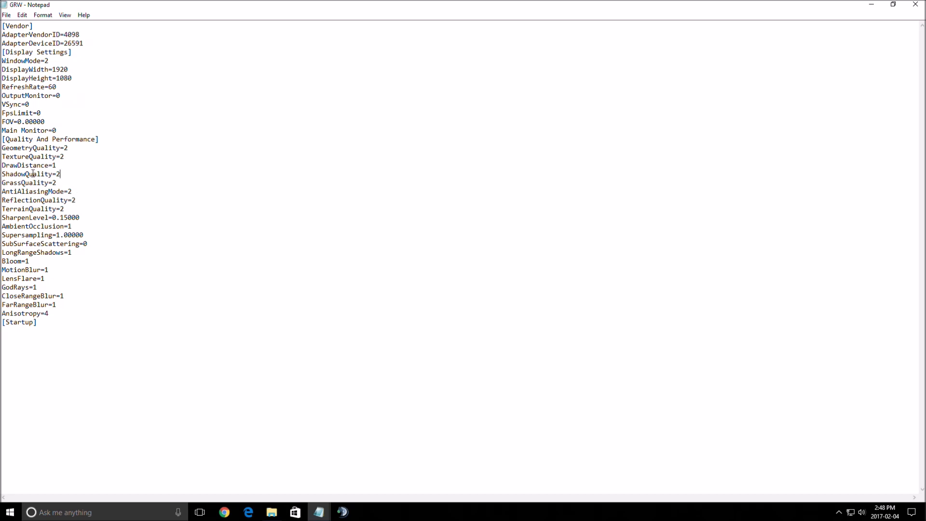
text(0)
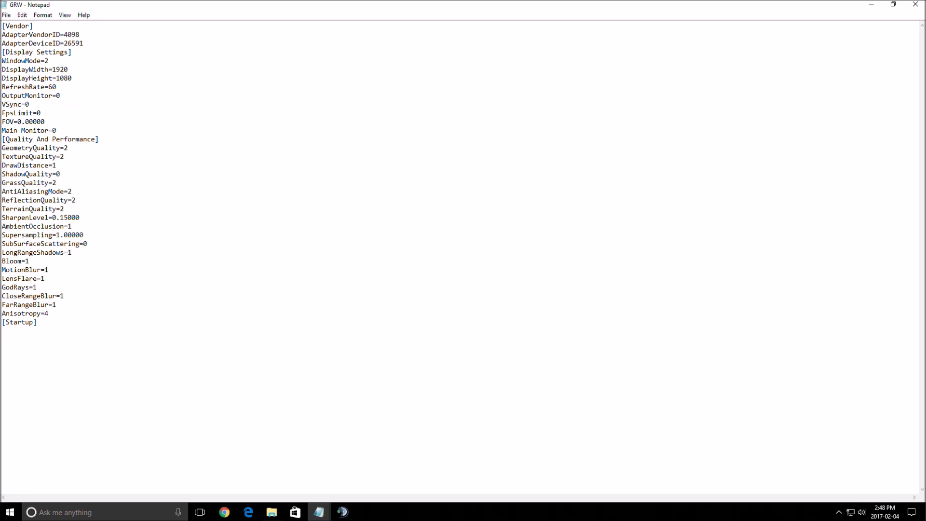
click(59, 174)
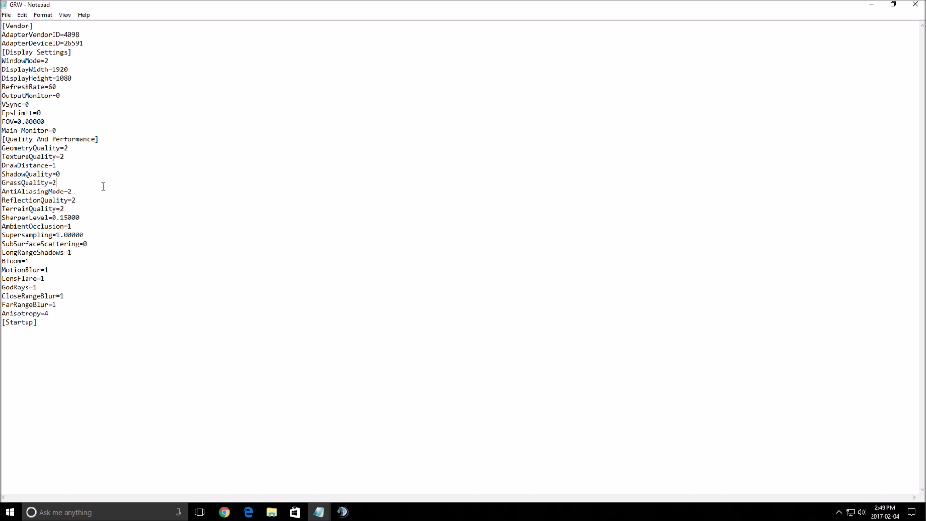
Replace the GrassQuality value with 1.
key(Backspace)
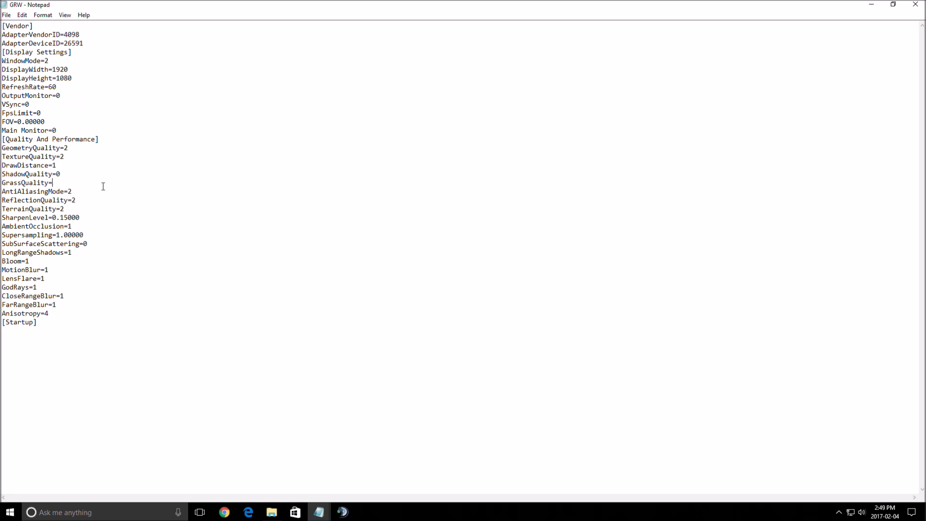
text(1)
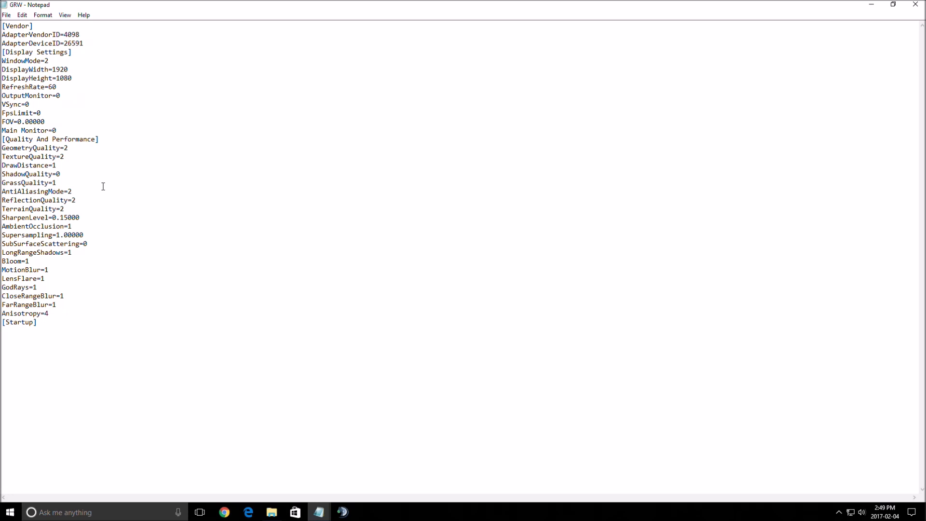
mouse_move(126, 209)
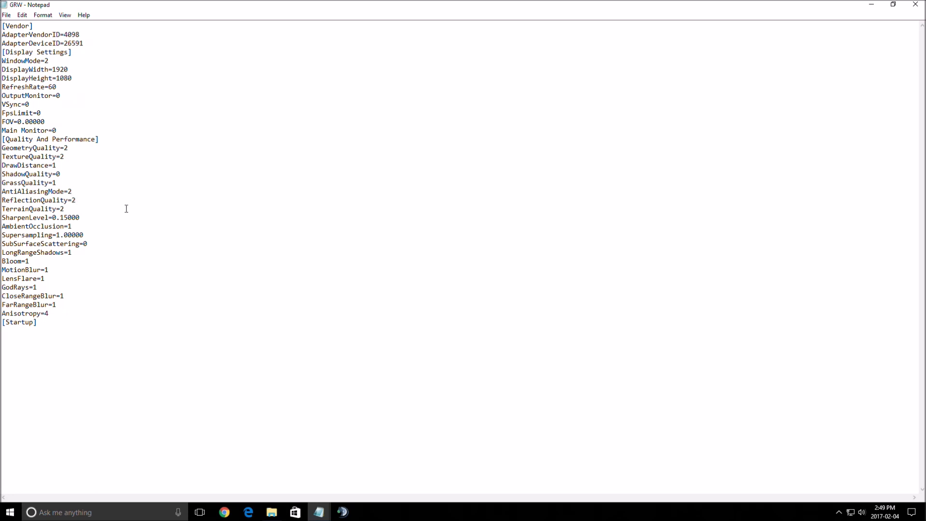
Try AntiAliasingMode=1, then revert it to 2.
click(73, 191)
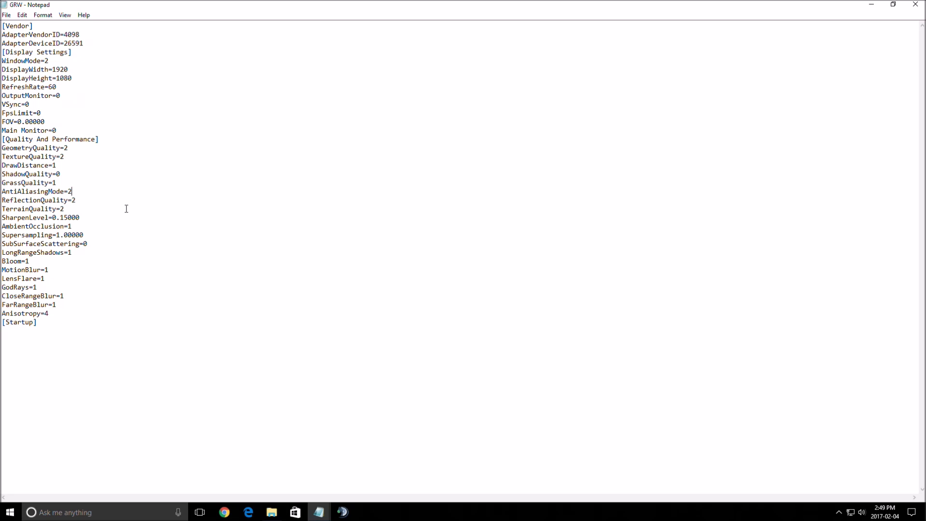
text(1)
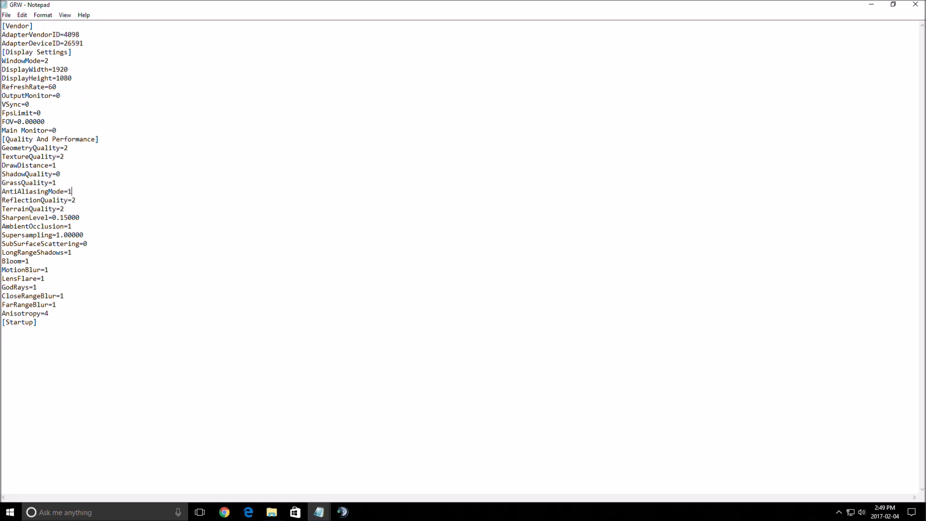
text(2)
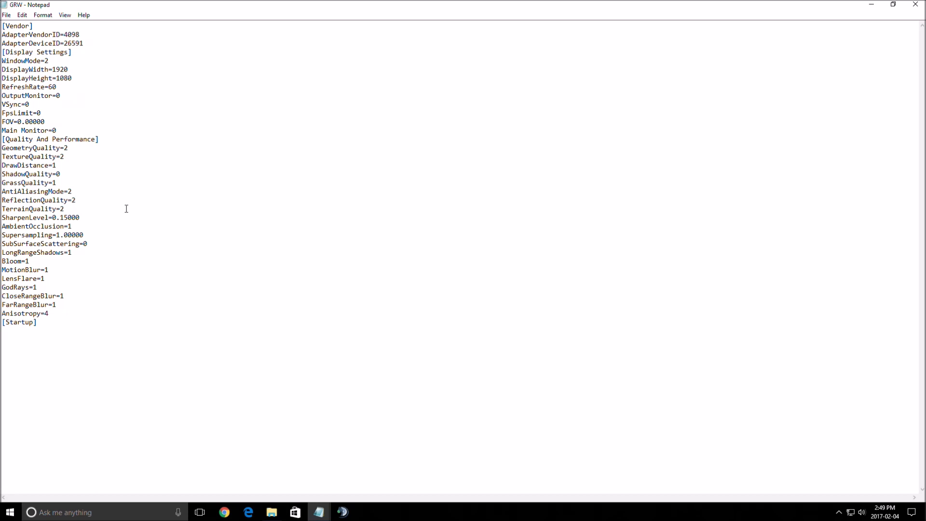
Lower ReflectionQuality and TerrainQuality to 1 and set LongRangeShadows to 0.
click(76, 199)
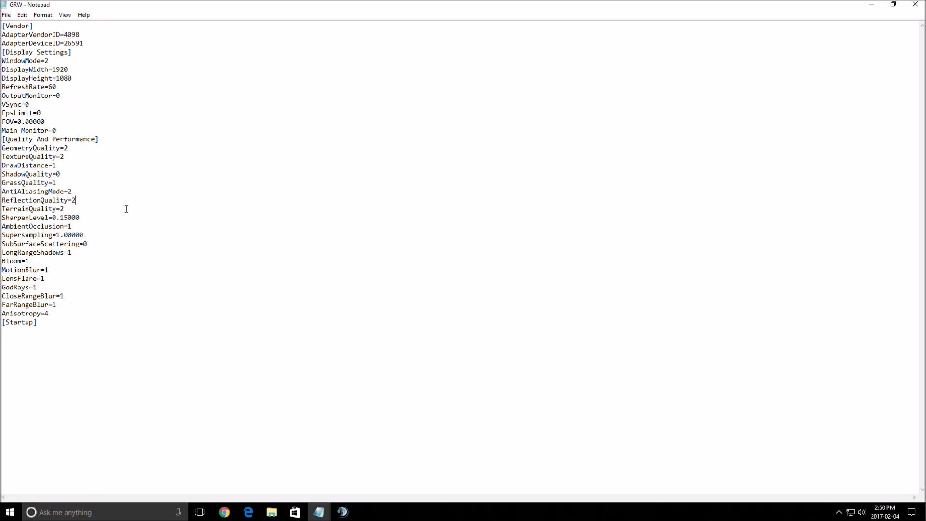
text(0)
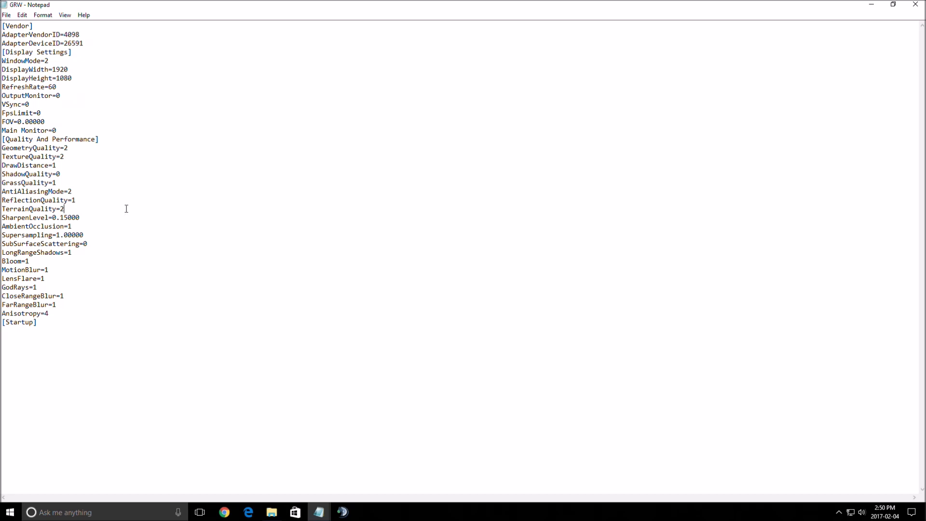
text(1)
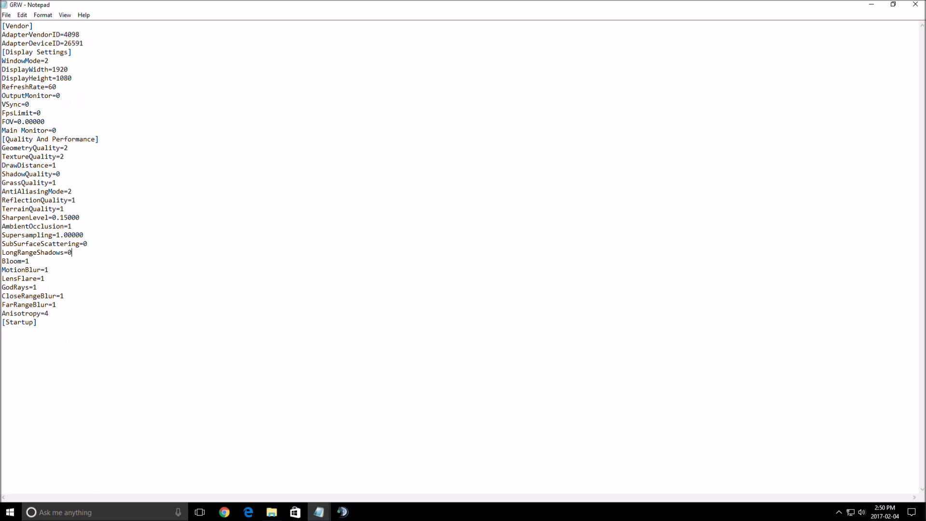
mouse_move(151, 282)
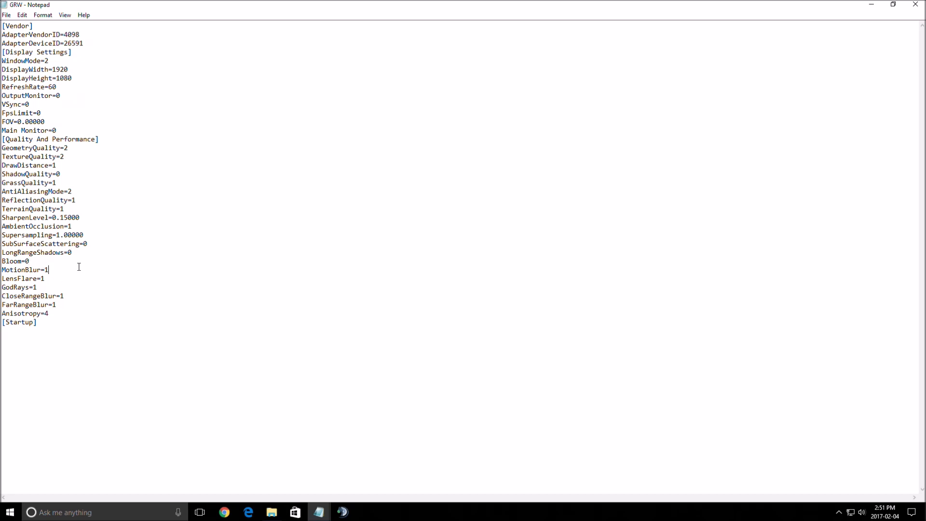
Set Bloom, MotionBlur, CloseRangeBlur and FarRangeBlur to 0, leaving LensFlare and GodRays at 1.
text(0)
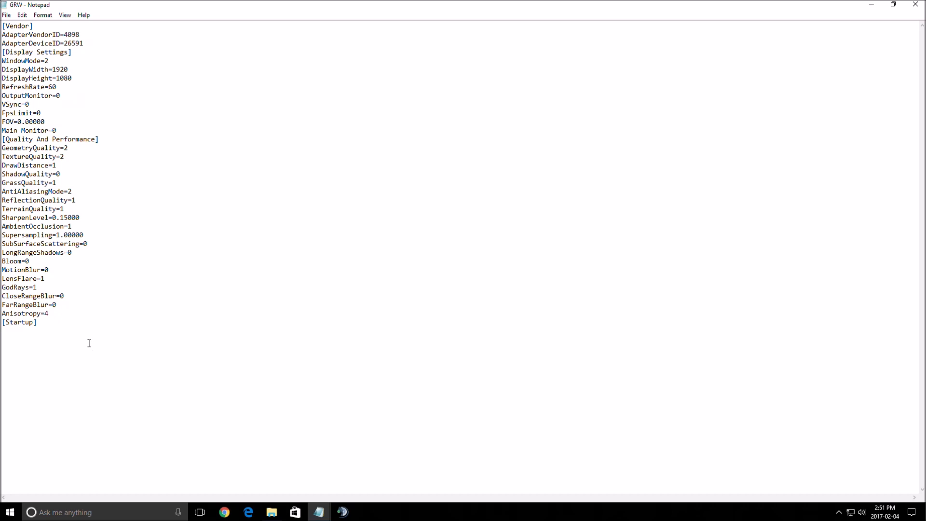
mouse_move(121, 295)
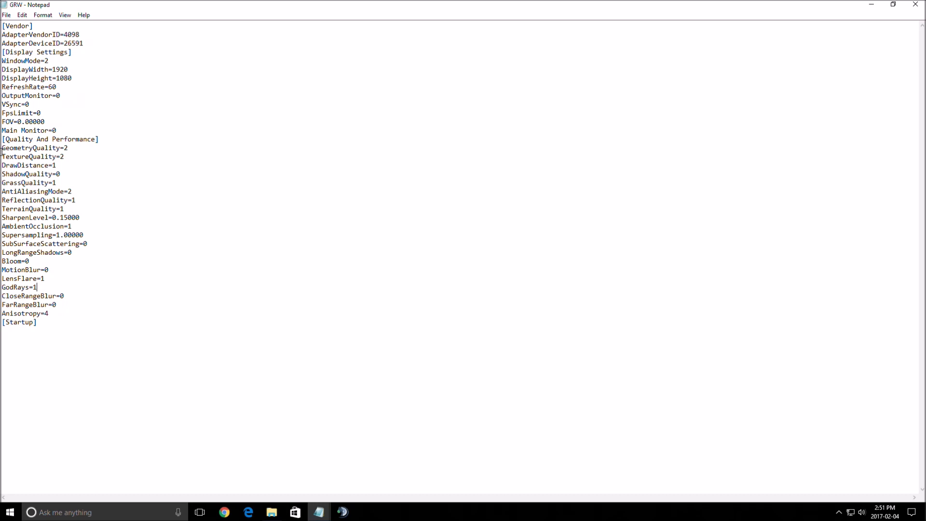
mouse_move(291, 165)
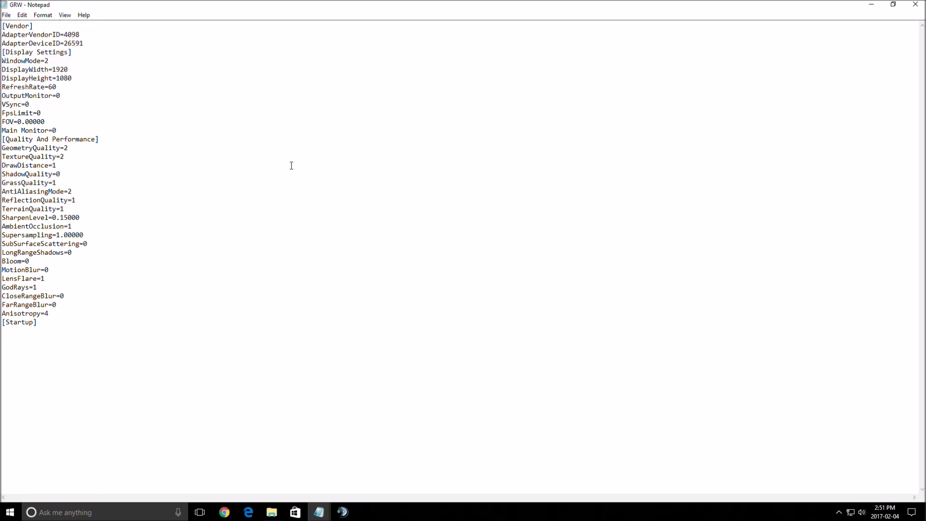
click(59, 173)
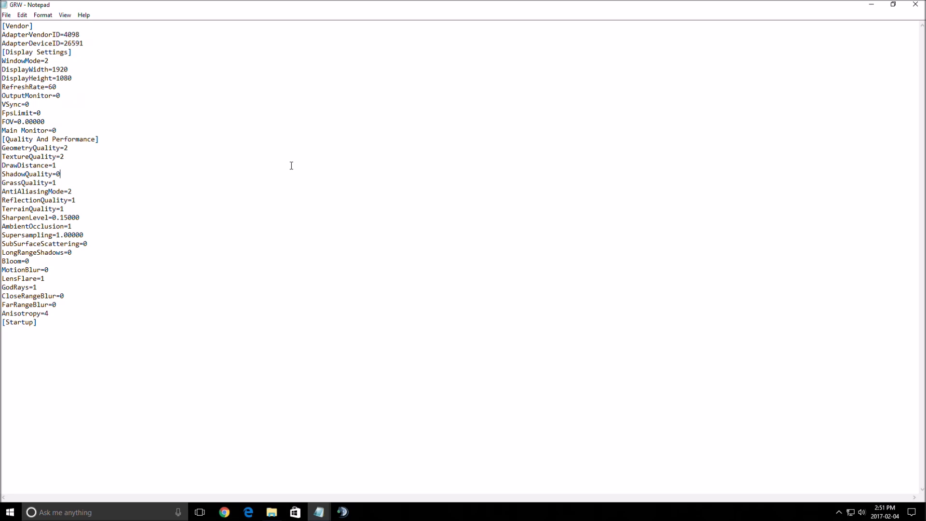